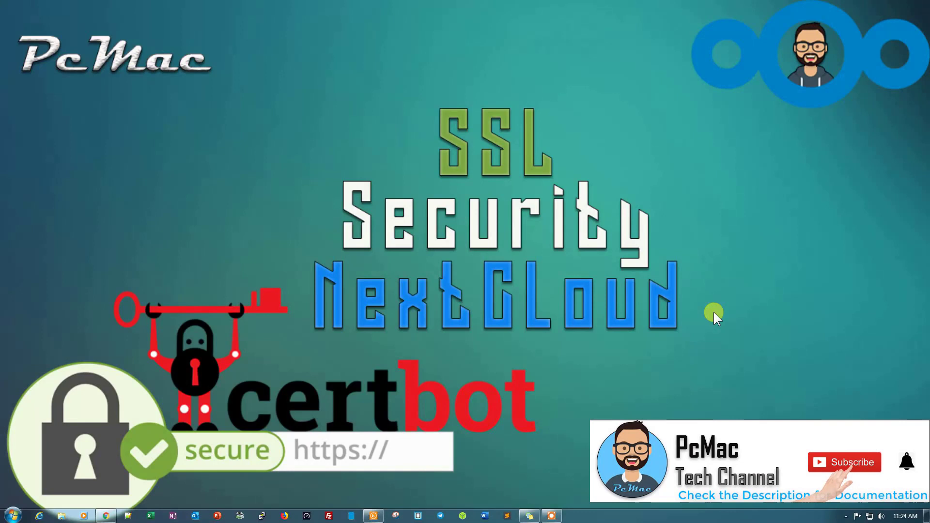
Step: Load the router's web admin page at 192.168.1.1 in Chrome
{"action": "left_click", "coordinate": [844, 463]}
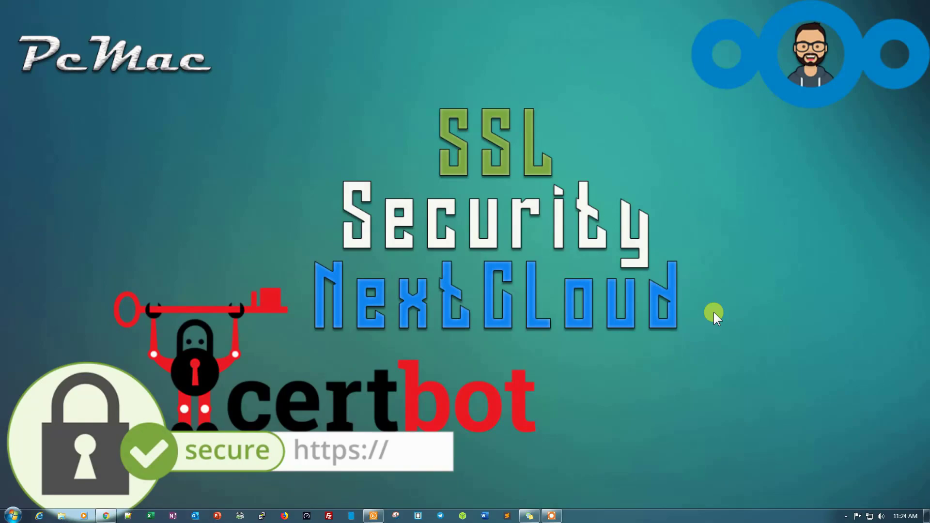
{"action": "left_click", "coordinate": [105, 514]}
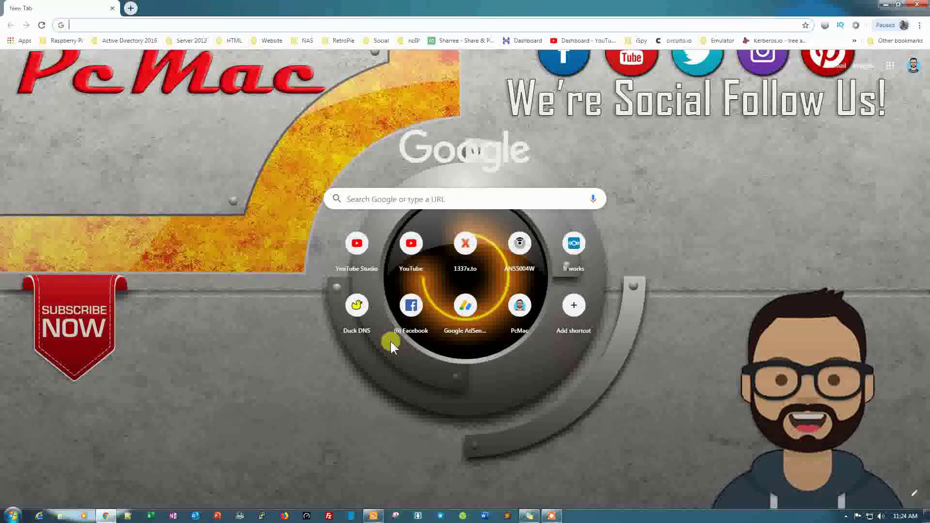
{"action": "type", "text": "192.168.1.1"}
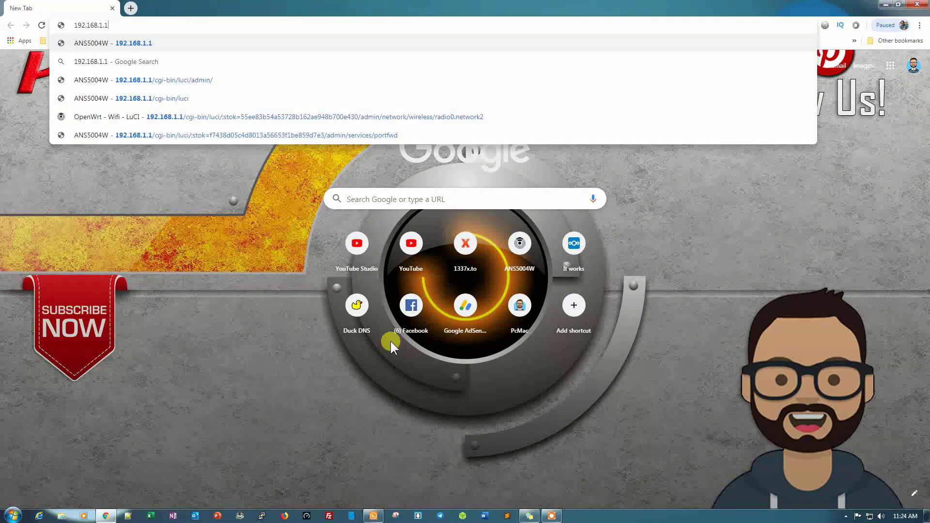
{"action": "left_click", "coordinate": [133, 42]}
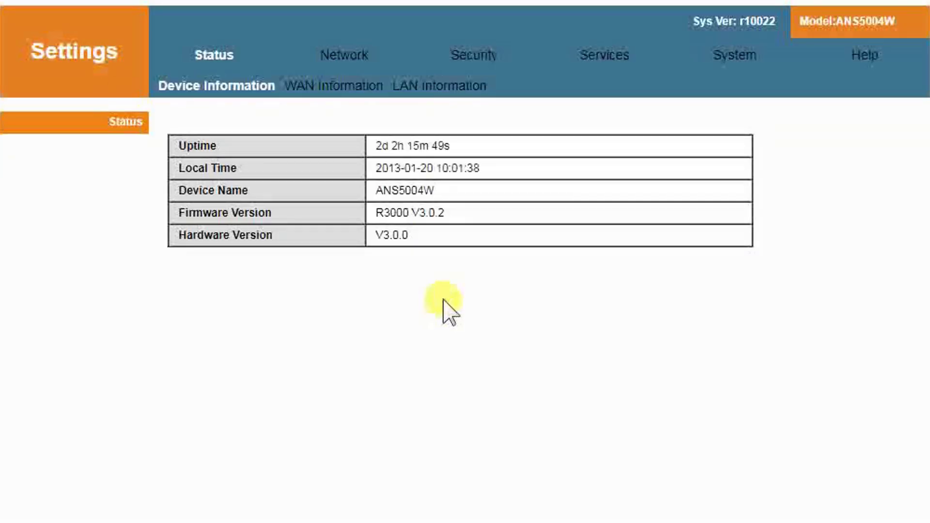
Step: Show the Services port forwarding list with rules sending ports 80 and 443 to 192.168.1.73
{"action": "left_click", "coordinate": [603, 54]}
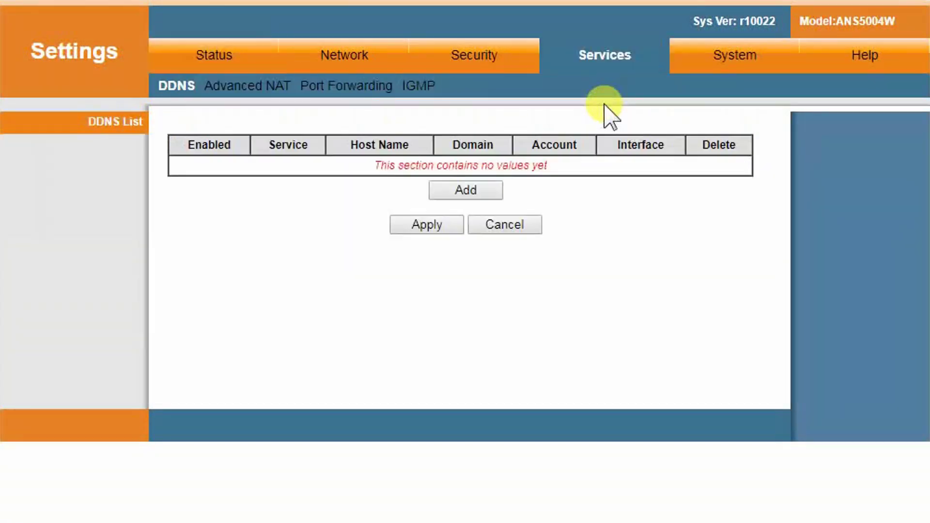
{"action": "mouse_move", "coordinate": [346, 86]}
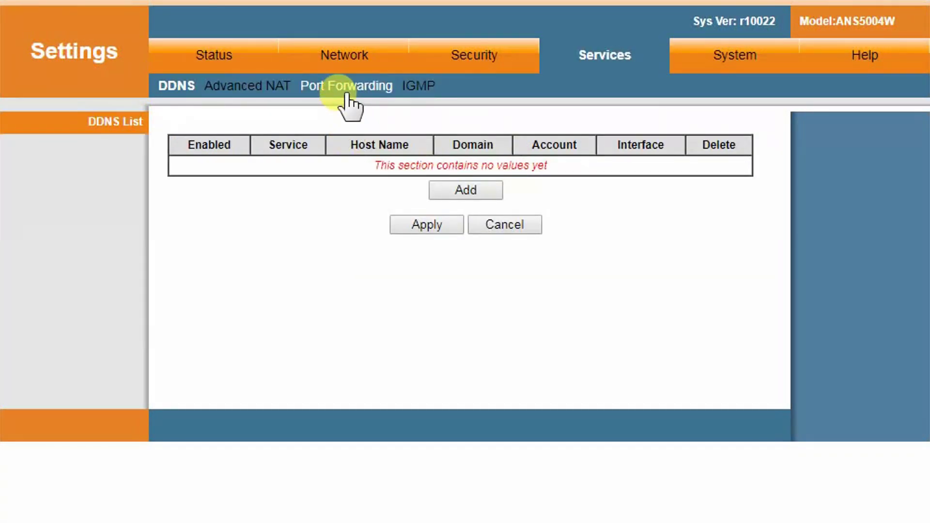
{"action": "left_click", "coordinate": [345, 85]}
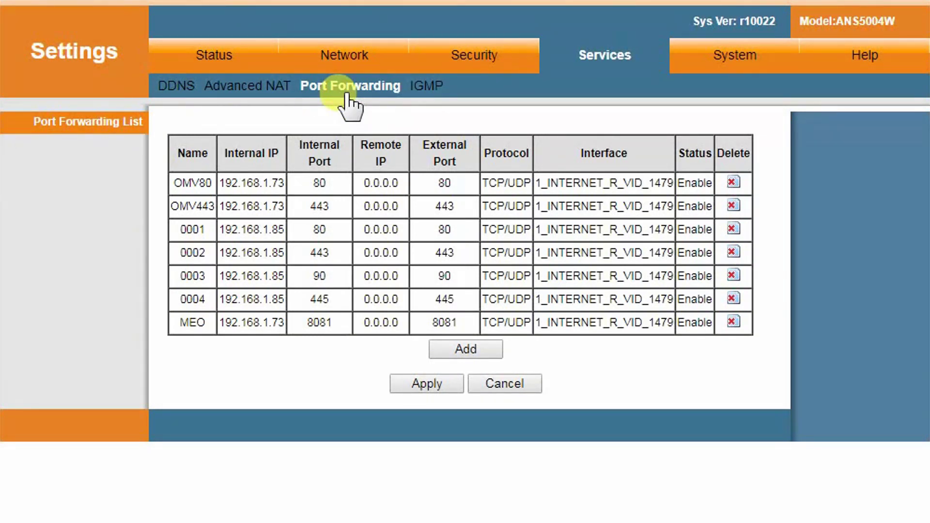
{"action": "mouse_move", "coordinate": [341, 210]}
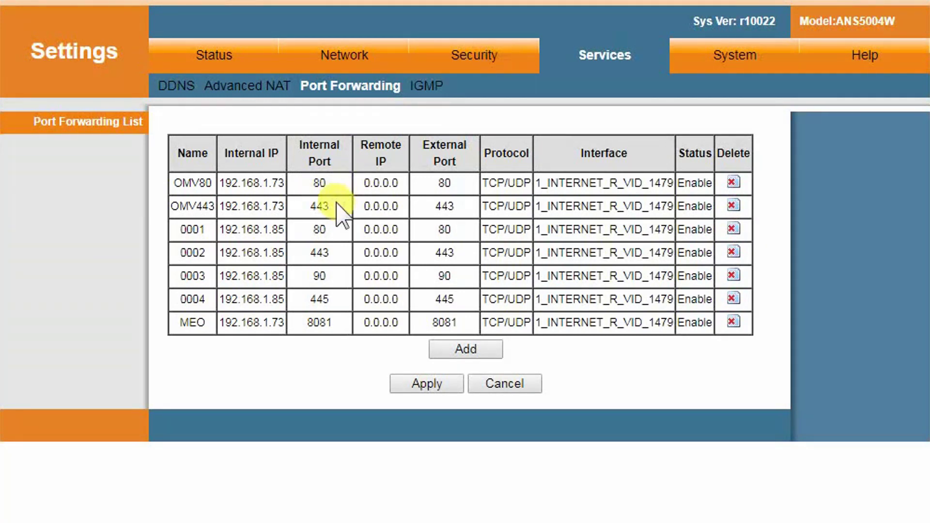
{"action": "mouse_move", "coordinate": [338, 225]}
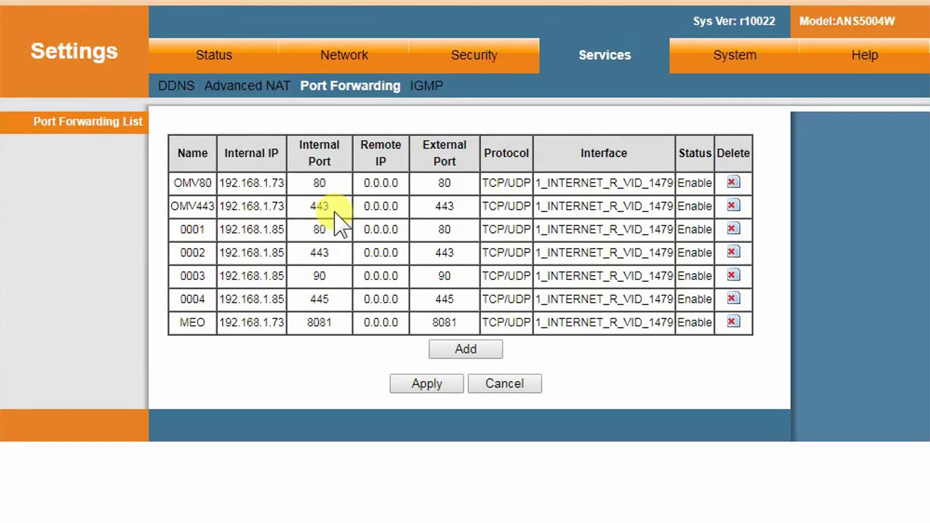
{"action": "mouse_move", "coordinate": [336, 224]}
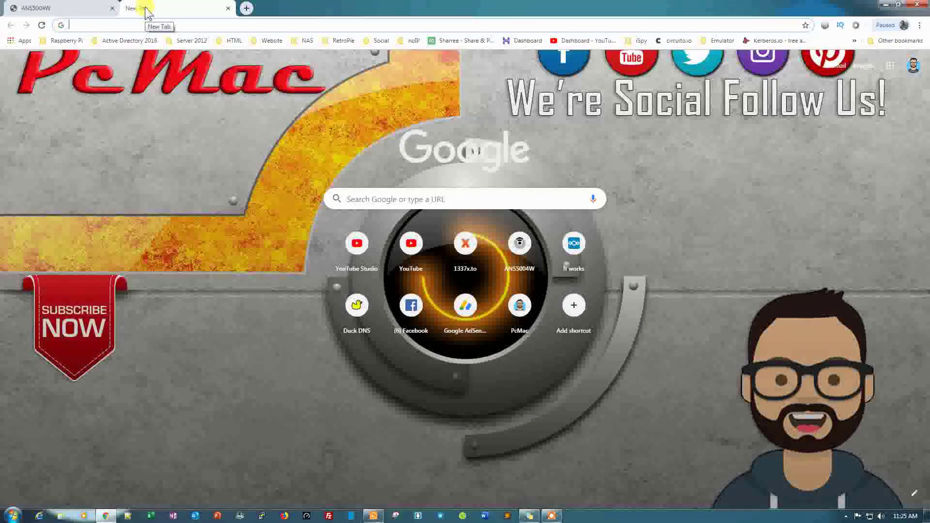
{"action": "type", "text": "duckdns.org"}
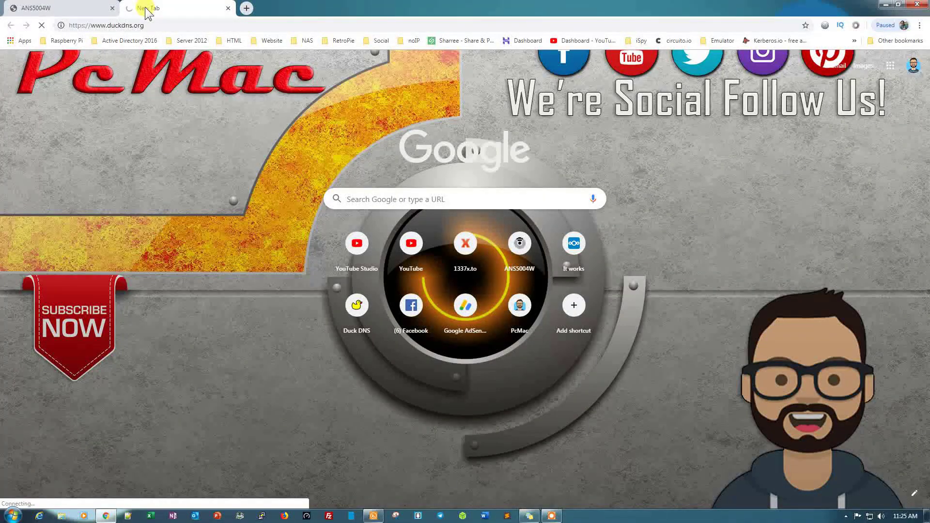
{"action": "left_click", "coordinate": [357, 305]}
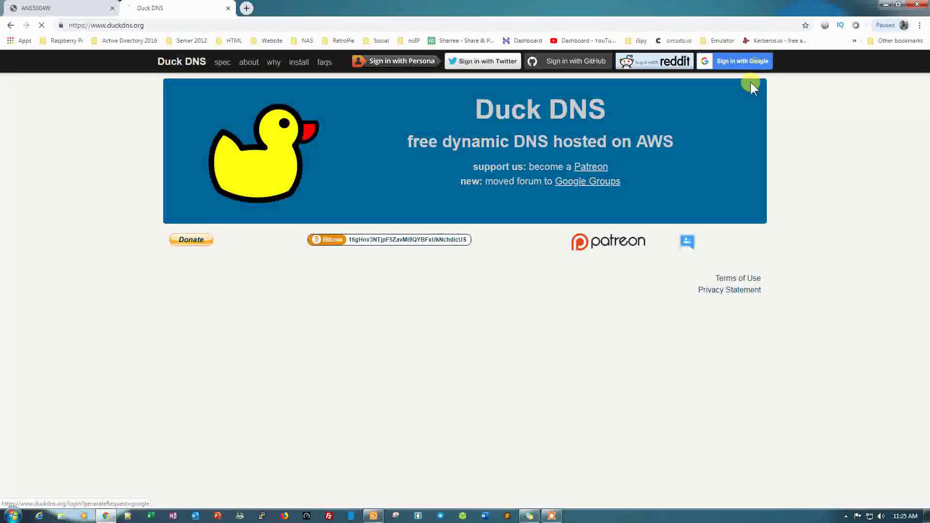
{"action": "left_click", "coordinate": [742, 60]}
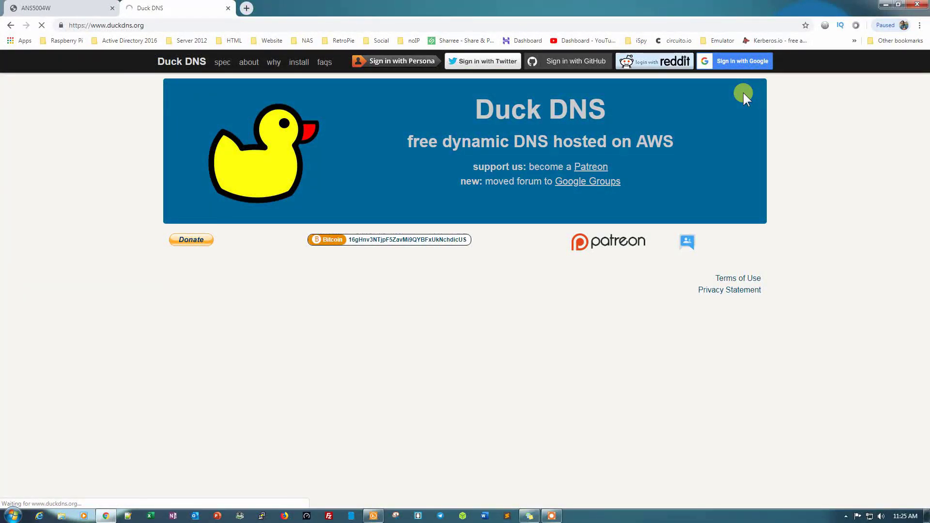
{"action": "left_click", "coordinate": [740, 61]}
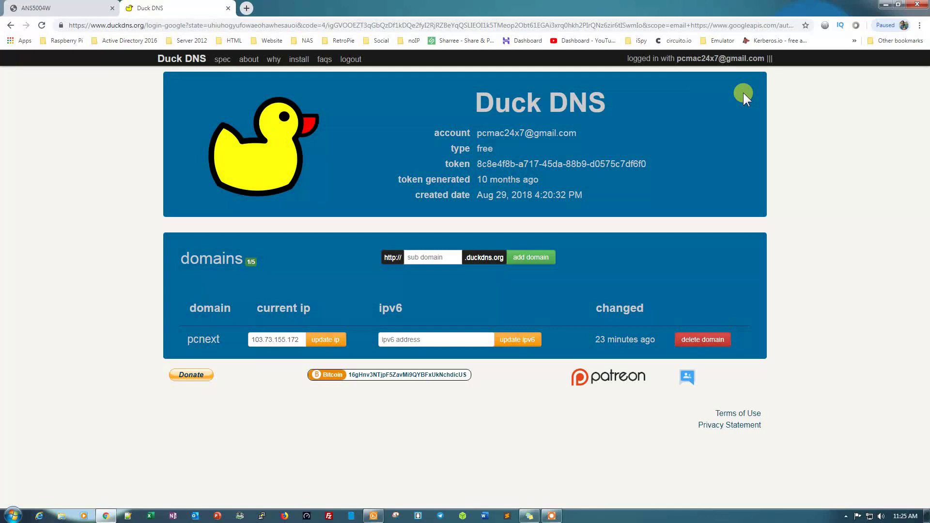
{"action": "mouse_move", "coordinate": [204, 351]}
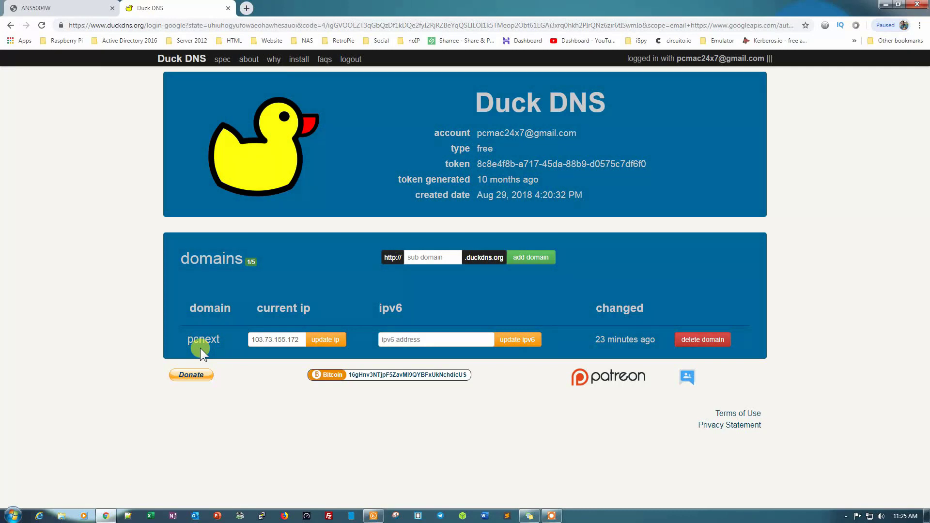
{"action": "mouse_move", "coordinate": [212, 357]}
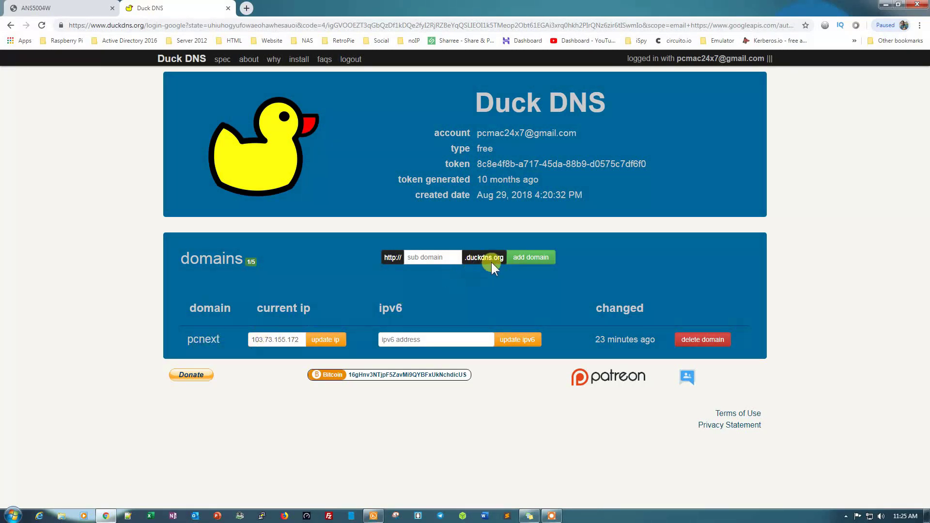
{"action": "mouse_move", "coordinate": [246, 8]}
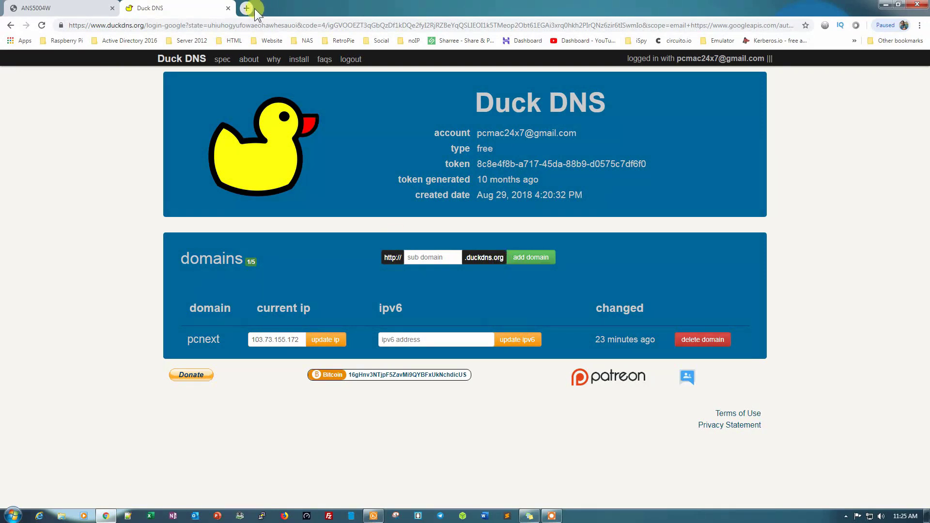
Step: Load pcnext.duckdns.org in a new tab, which is rejected as an RFC1918 request
{"action": "left_click", "coordinate": [248, 9]}
{"action": "type", "text": "pcnext.duckdn"}
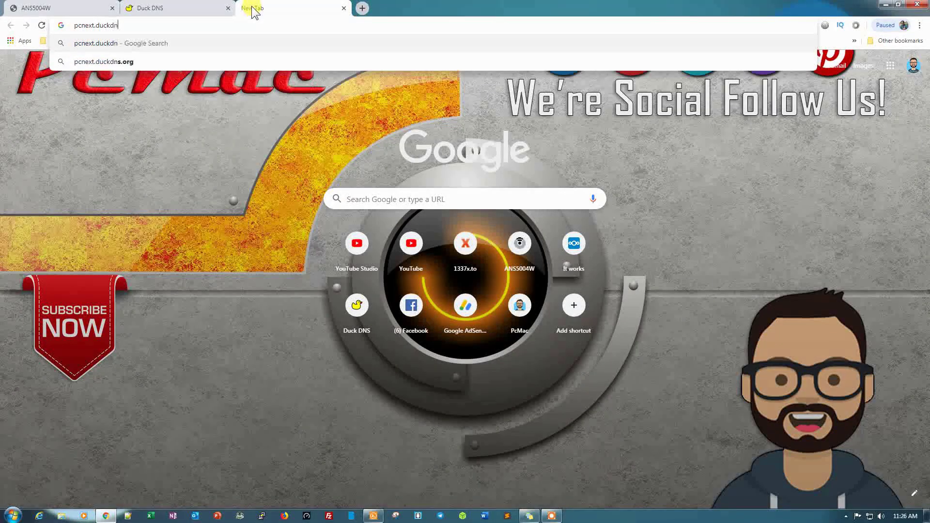
{"action": "type", "text": "s.or"}
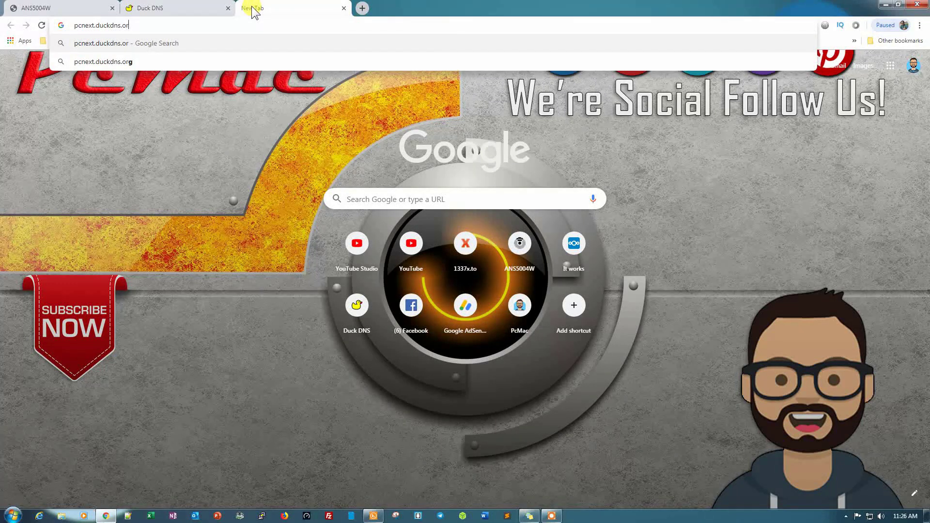
{"action": "key", "text": "Return"}
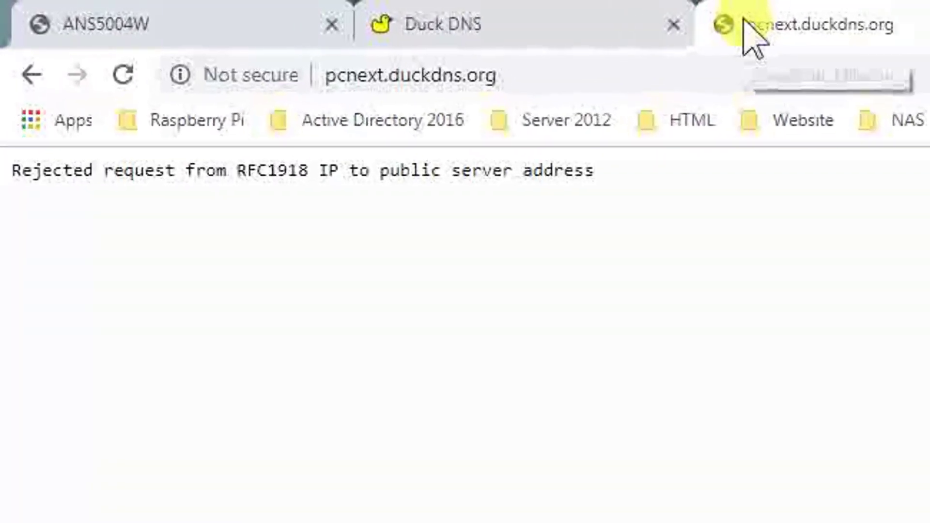
{"action": "mouse_move", "coordinate": [123, 237]}
{"action": "type", "text": "192.168.1."}
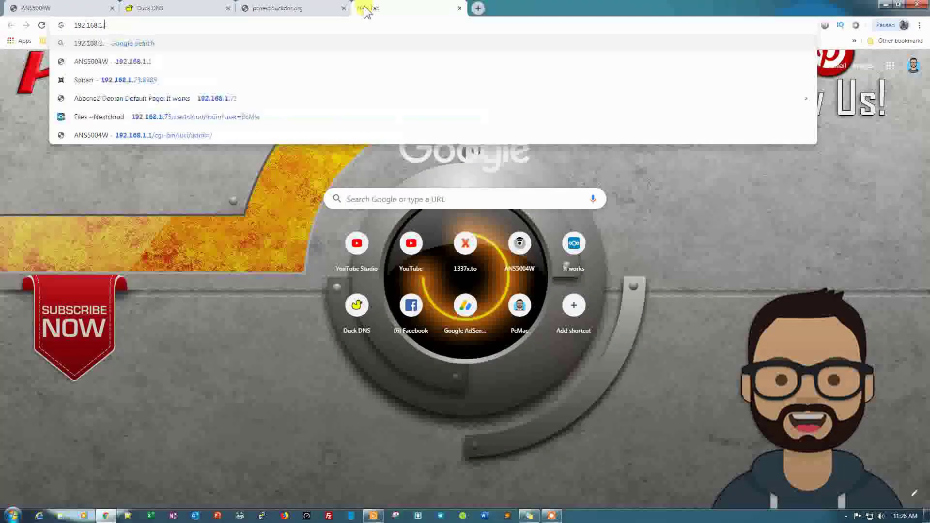
Step: Load the Nextcloud files page at 192.168.1.73/nextcloud and glance at the Duck DNS tab
{"action": "left_click", "coordinate": [148, 98]}
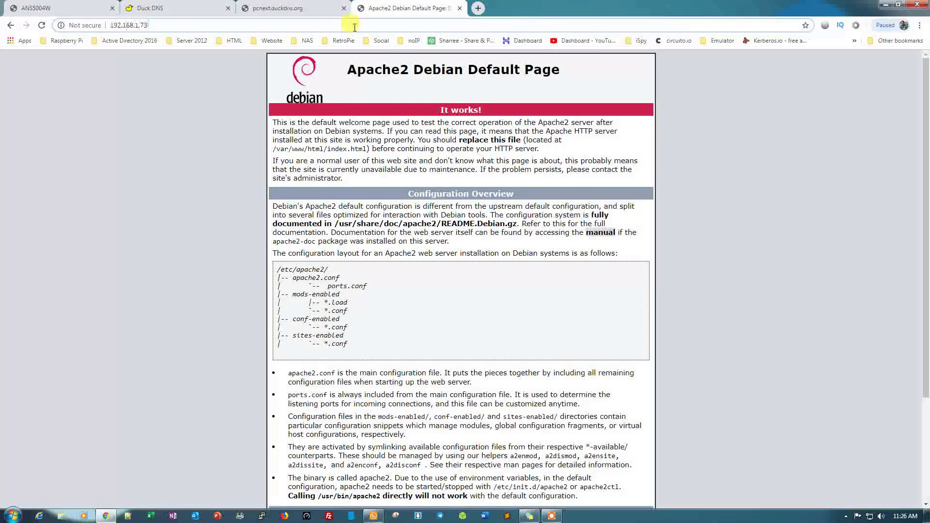
{"action": "type", "text": "/nextcloud/apps/files/?dir=/&fileid=25"}
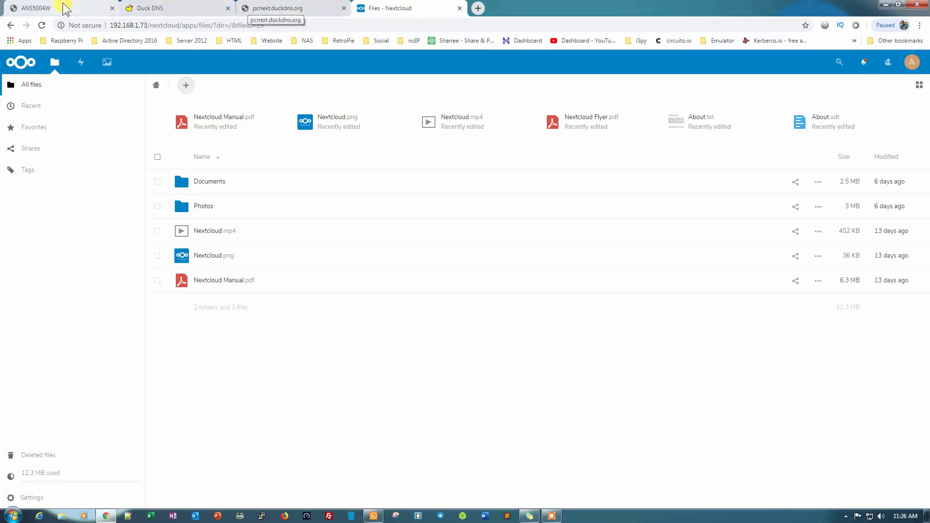
{"action": "left_click", "coordinate": [148, 7]}
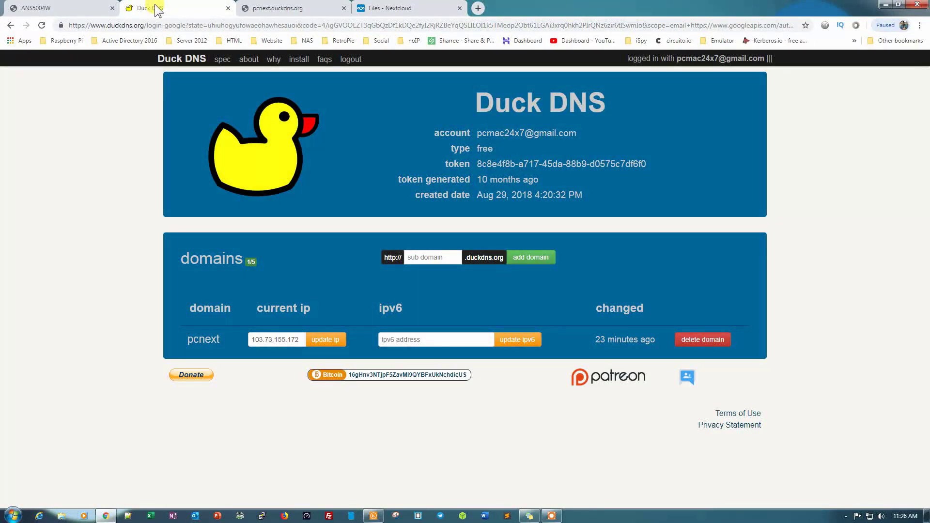
{"action": "mouse_move", "coordinate": [483, 274]}
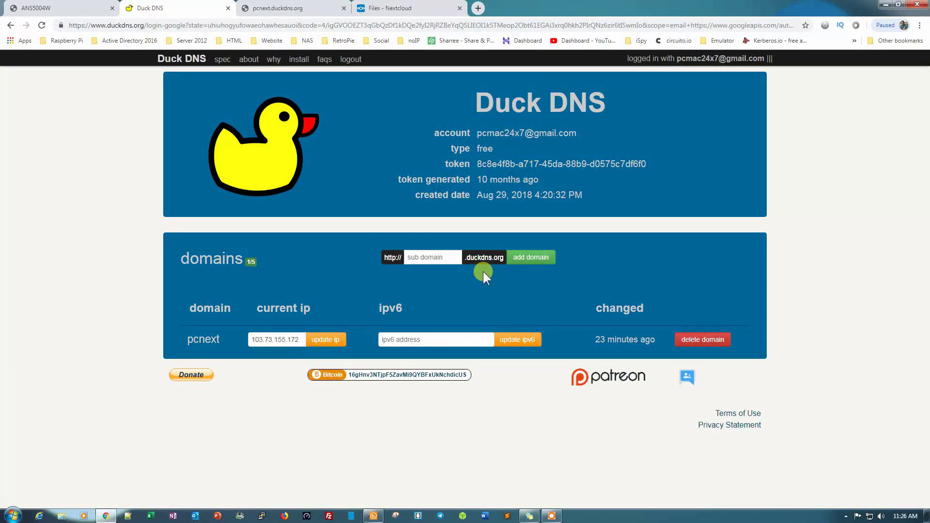
{"action": "left_click", "coordinate": [392, 8]}
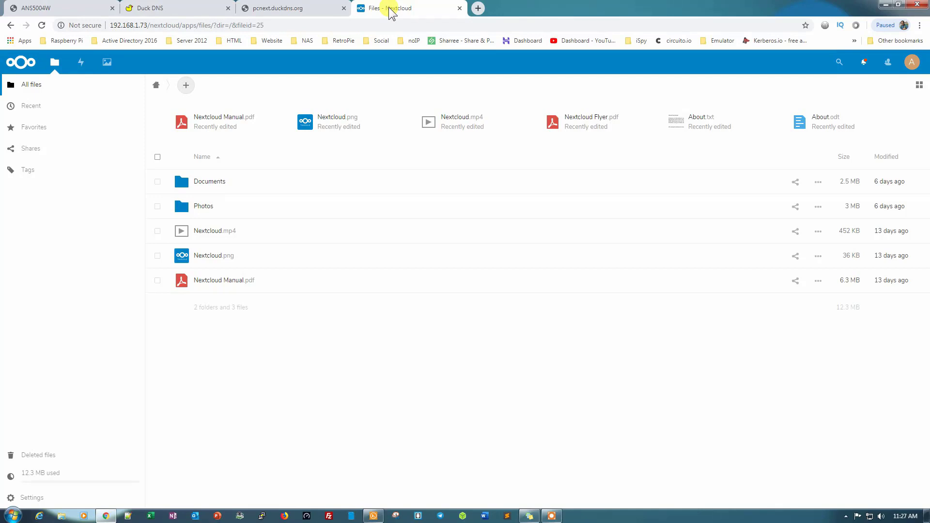
Step: Bring up the DietPi server's SSH terminal session maximized
{"action": "left_click", "coordinate": [373, 515]}
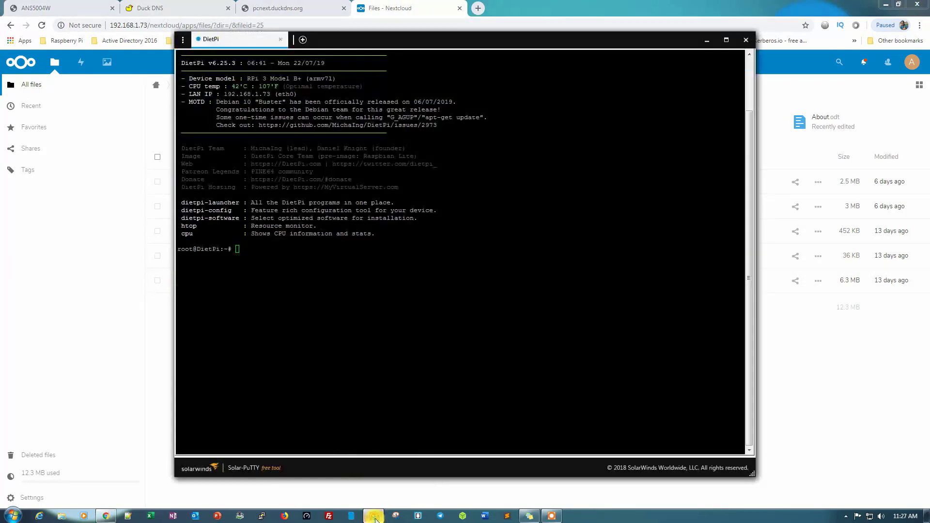
{"action": "left_click", "coordinate": [726, 40]}
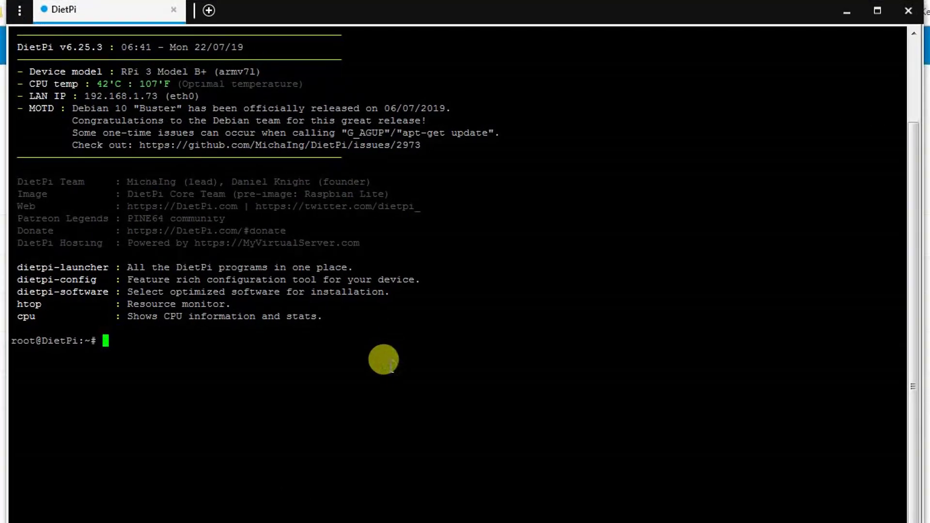
{"action": "type", "text": "dietpi-software"}
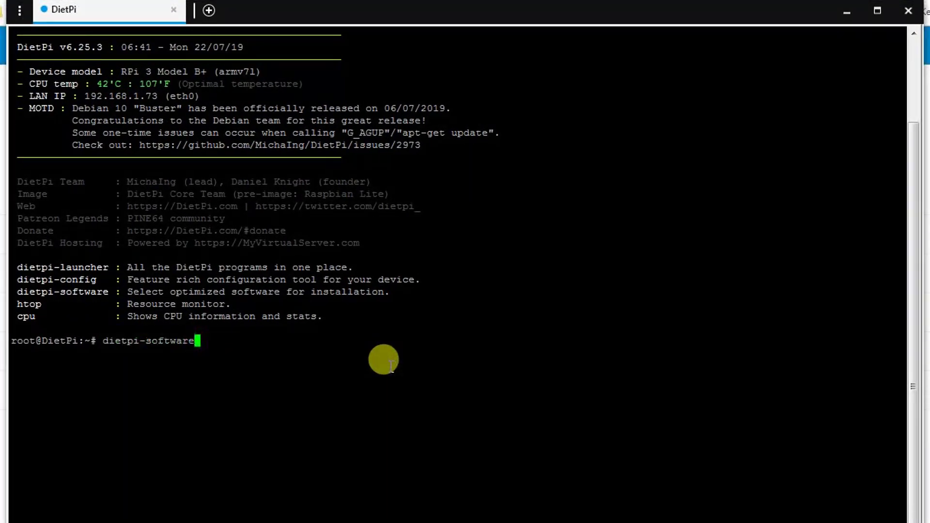
{"action": "key", "text": "Return"}
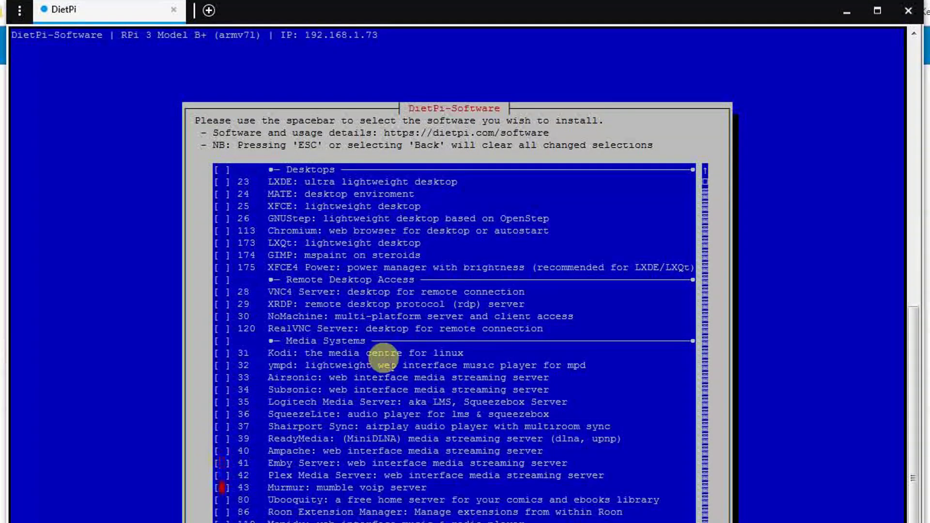
{"action": "scroll", "scroll_direction": "down", "scroll_amount": 3}
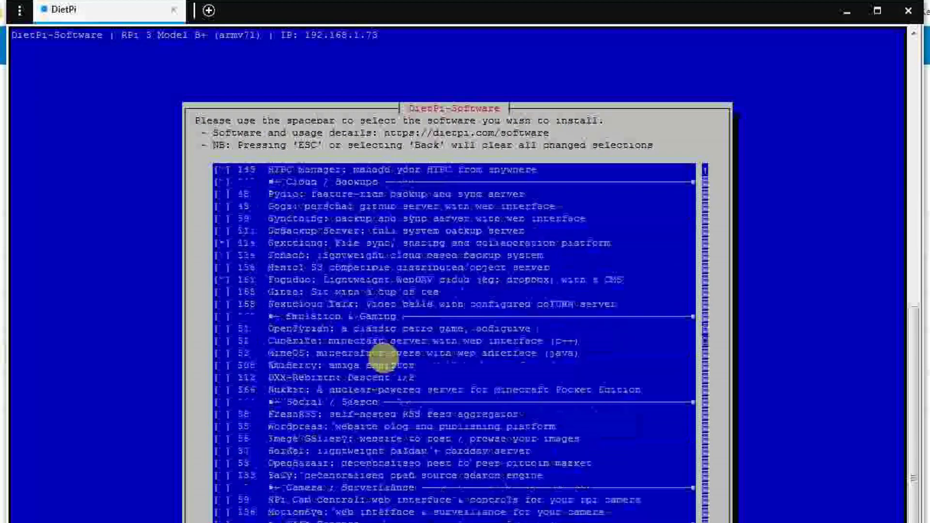
{"action": "scroll", "scroll_direction": "down", "scroll_amount": 3}
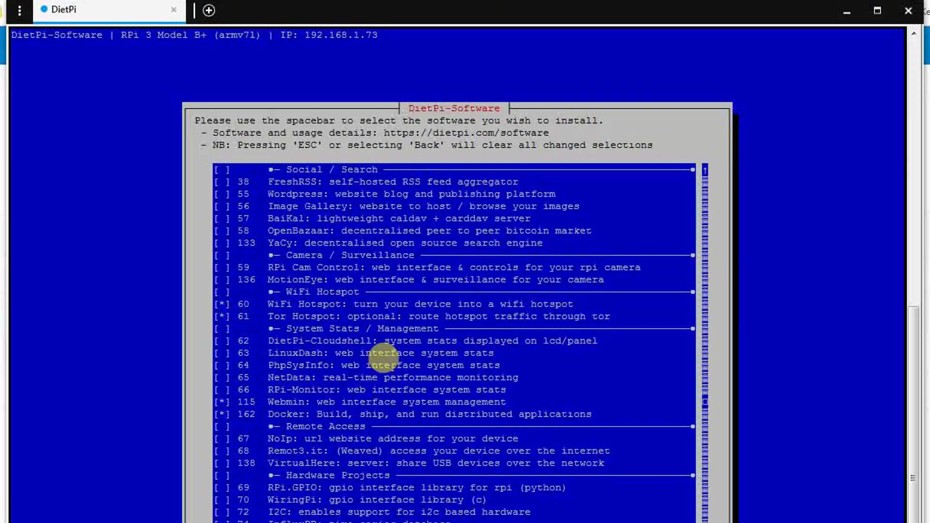
{"action": "scroll", "scroll_direction": "down", "scroll_amount": 3}
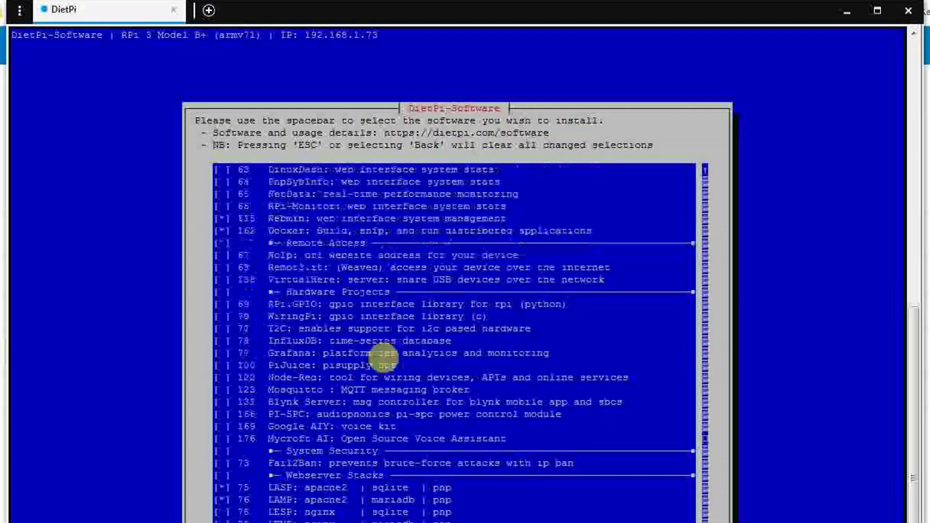
{"action": "scroll", "scroll_direction": "down", "scroll_amount": 3}
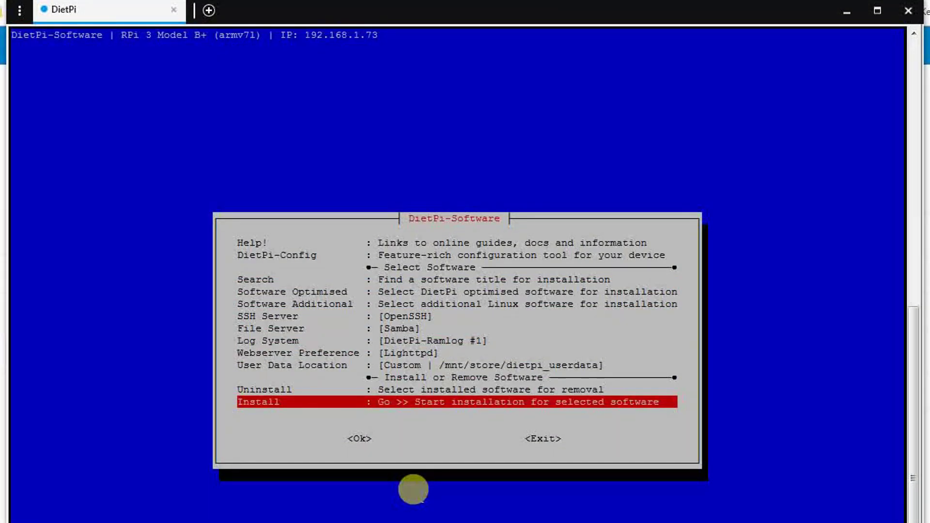
{"action": "key", "text": "Tab"}
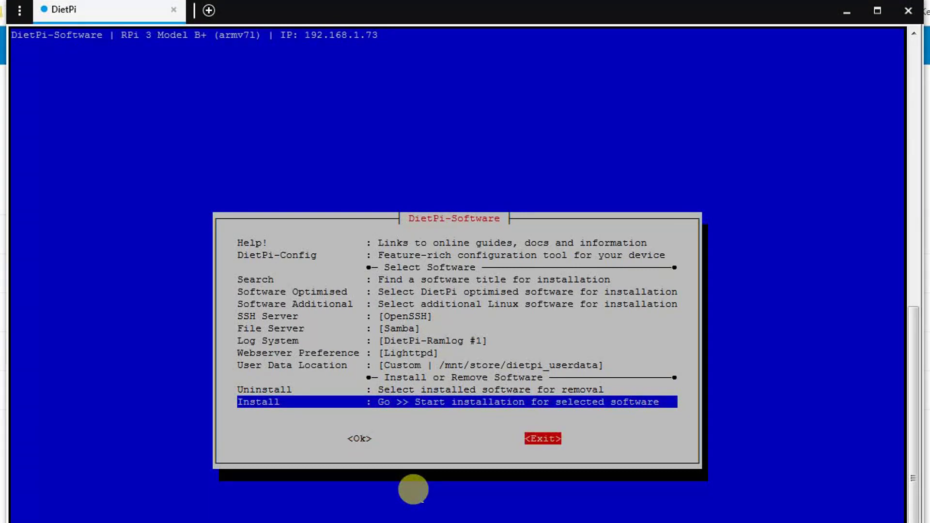
{"action": "left_click", "coordinate": [541, 438]}
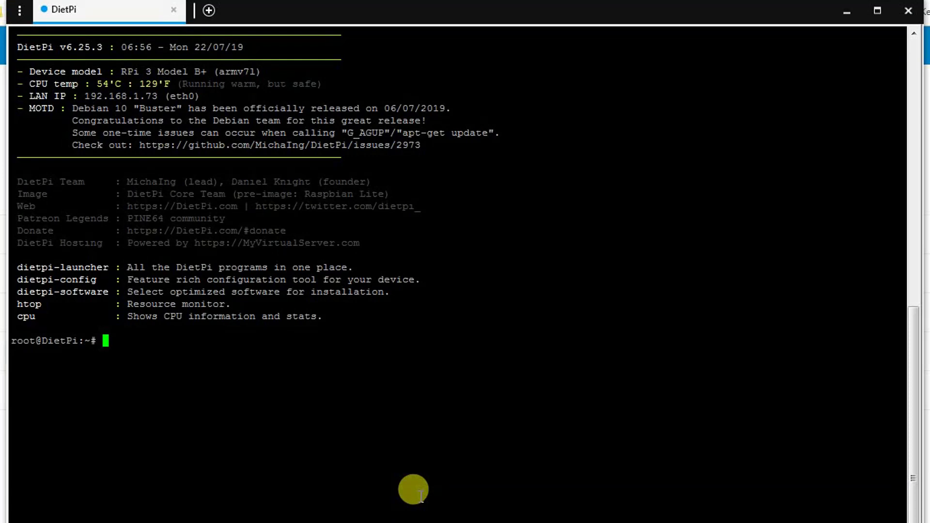
Step: Launch dietpi-letsencrypt to reach its certificate options menu
{"action": "type", "text": "dietpi-letsencrypt"}
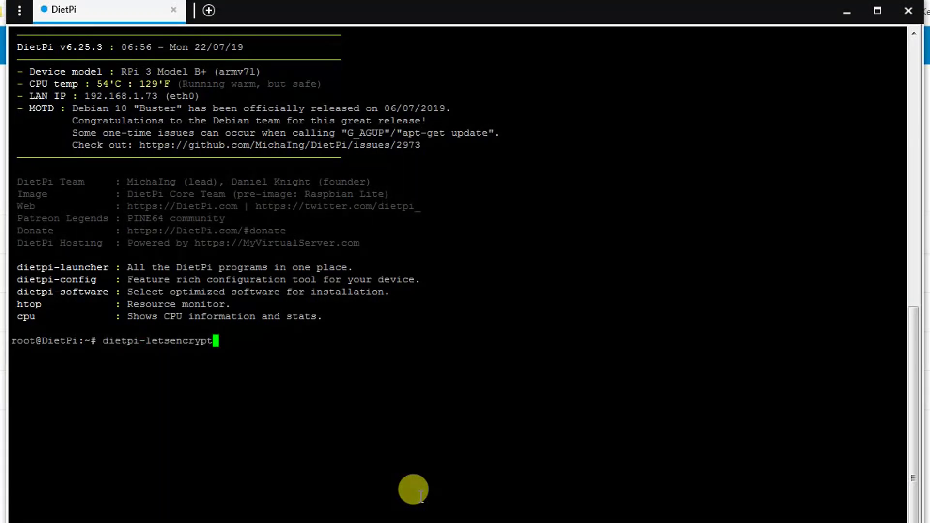
{"action": "key", "text": "Return"}
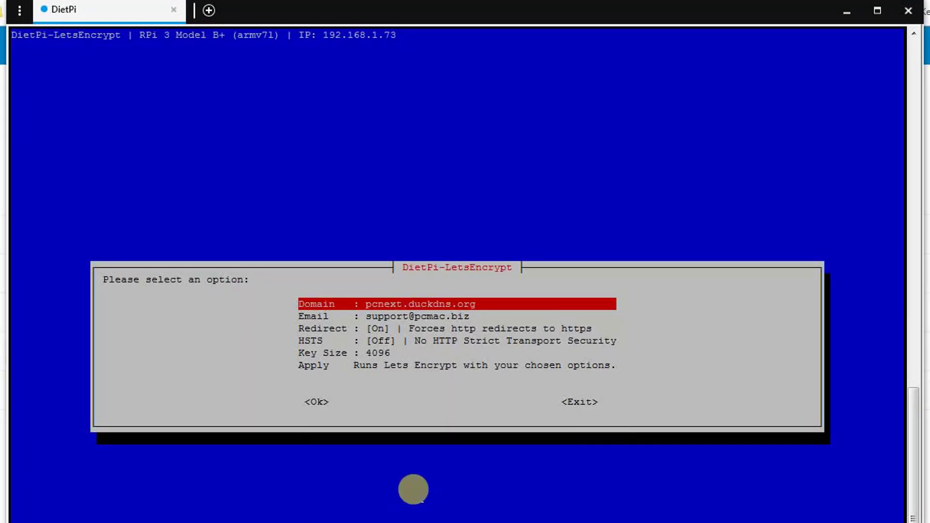
{"action": "mouse_move", "coordinate": [375, 308]}
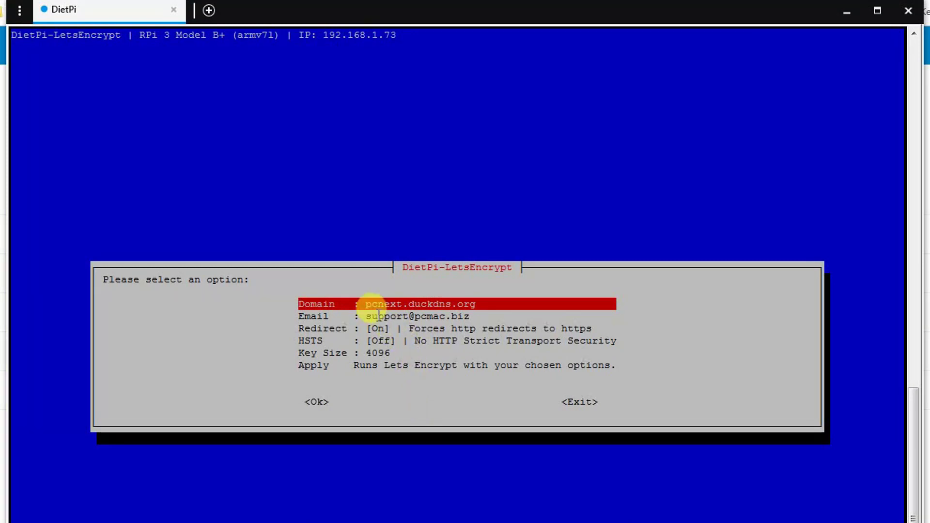
{"action": "mouse_move", "coordinate": [481, 308]}
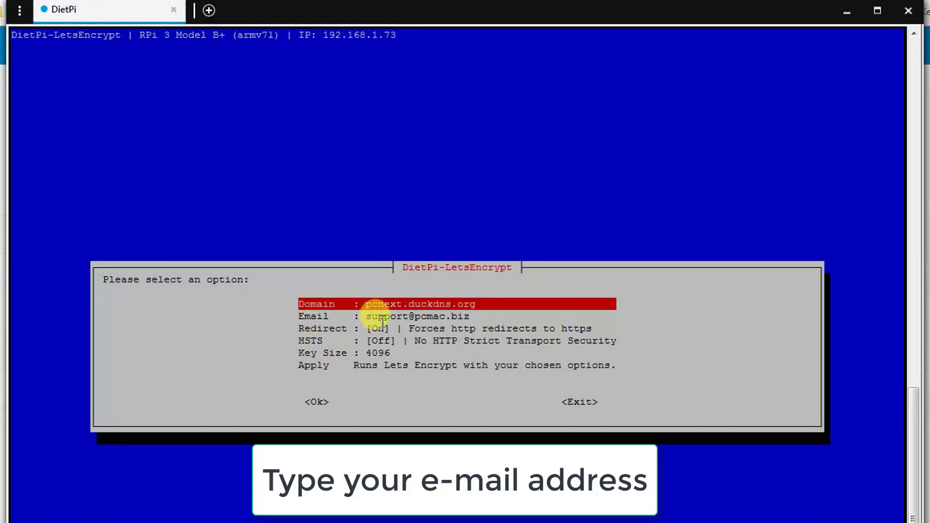
{"action": "left_click", "coordinate": [379, 329]}
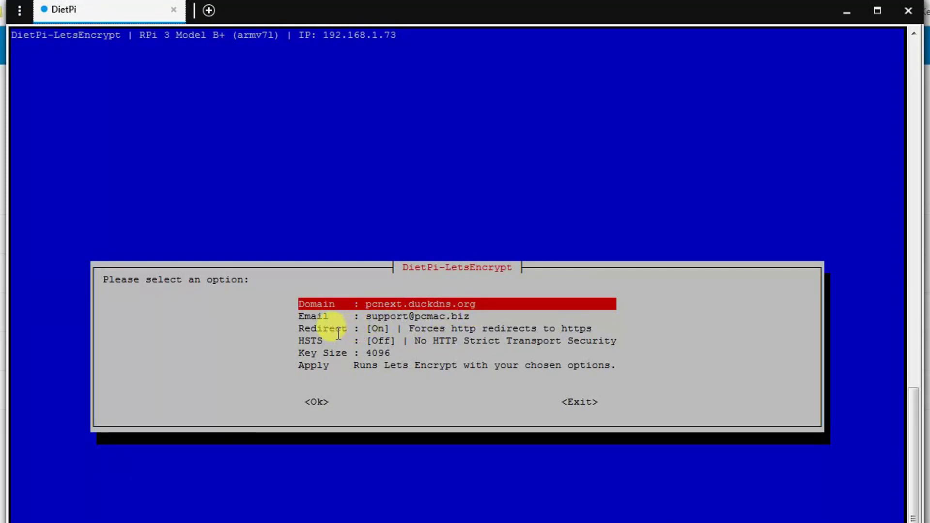
{"action": "mouse_move", "coordinate": [299, 324]}
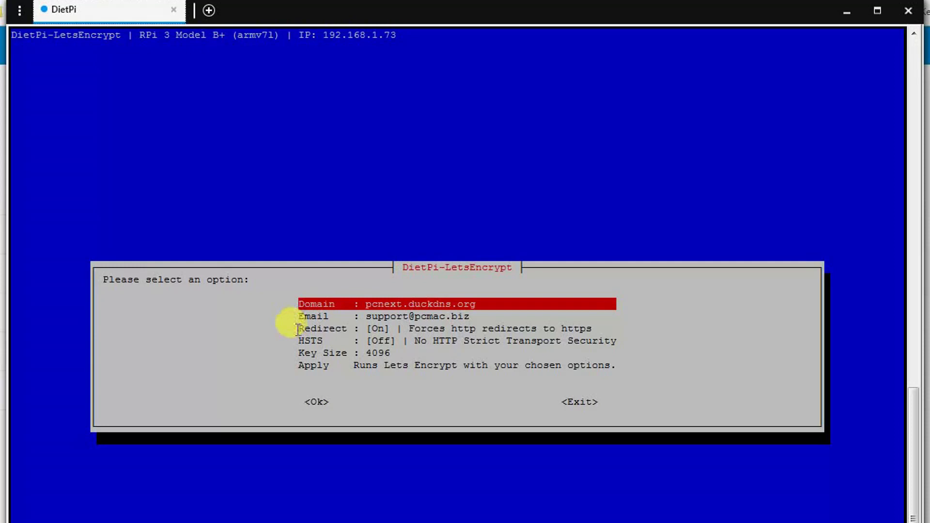
{"action": "mouse_move", "coordinate": [427, 328]}
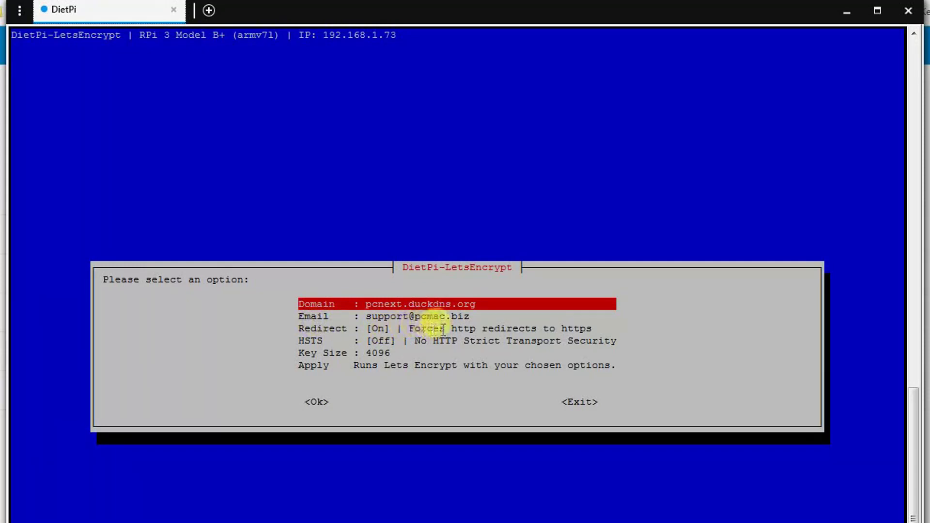
{"action": "mouse_move", "coordinate": [578, 326]}
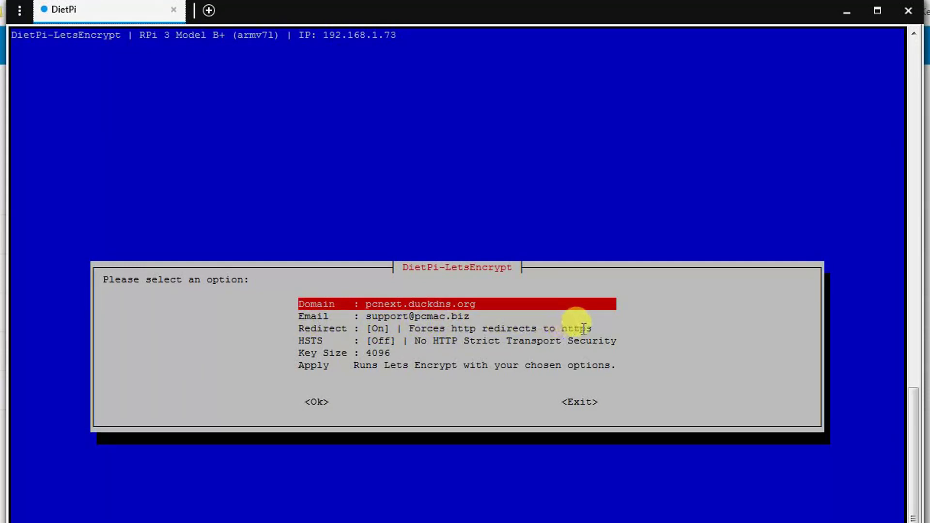
{"action": "mouse_move", "coordinate": [327, 346]}
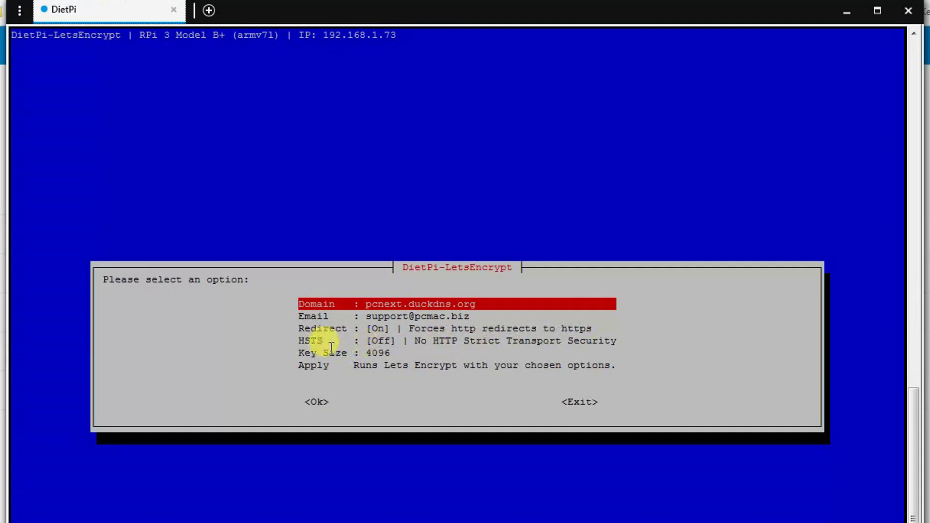
{"action": "mouse_move", "coordinate": [486, 347]}
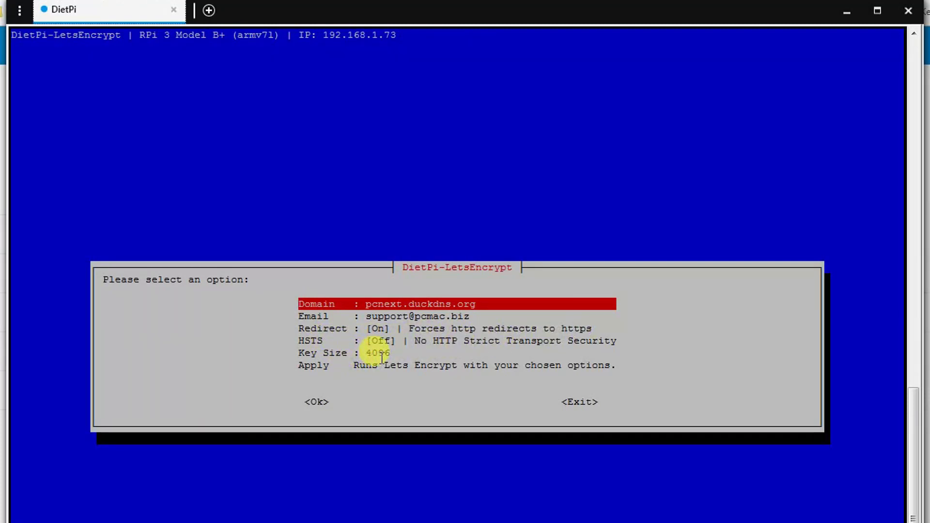
{"action": "mouse_move", "coordinate": [393, 372]}
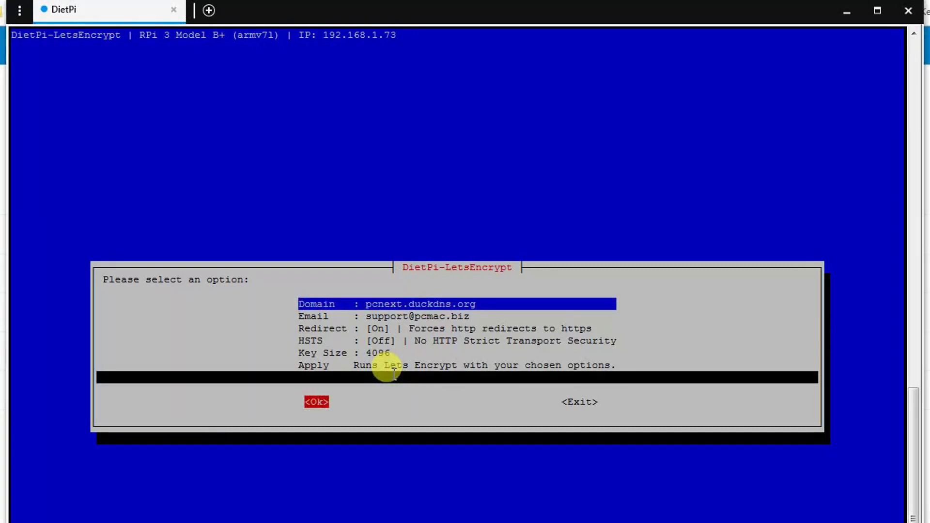
Step: Keep pcnext.duckdns.org as the certificate domain
{"action": "left_click", "coordinate": [316, 401]}
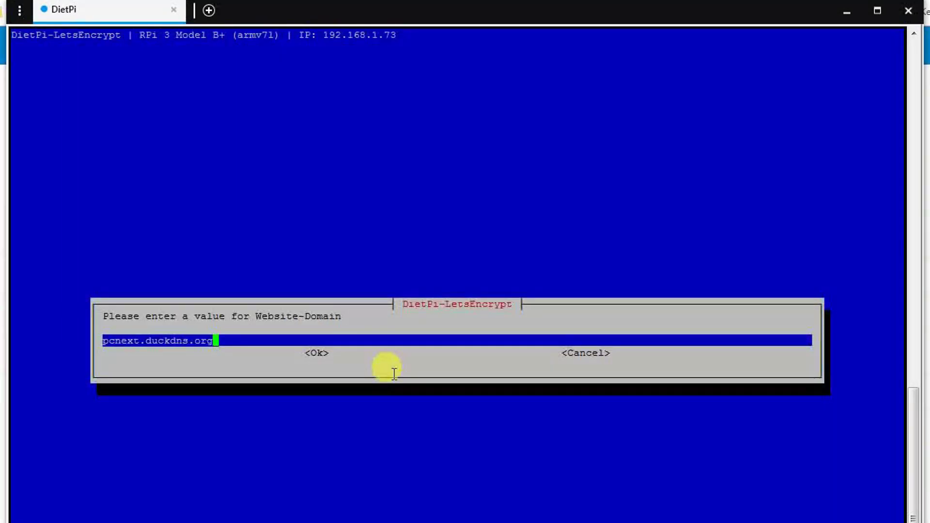
{"action": "left_click", "coordinate": [317, 352]}
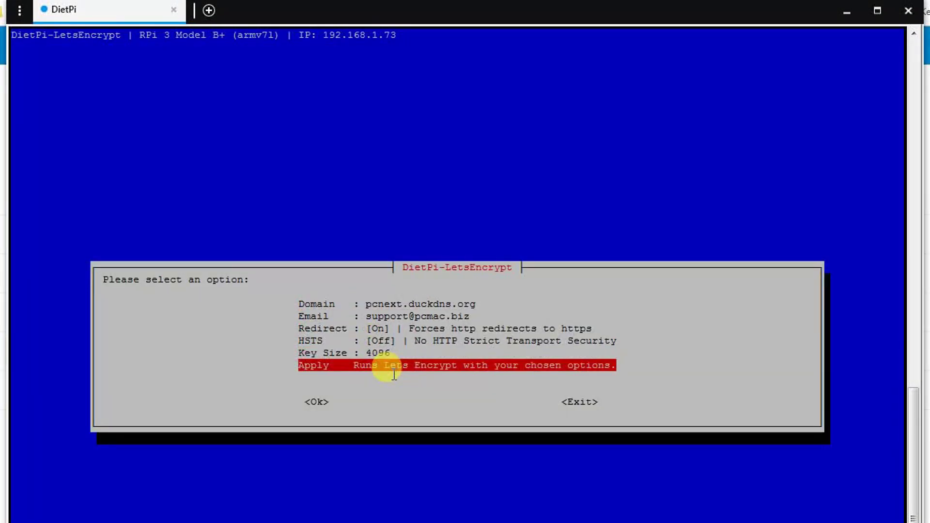
Step: Apply the settings so Let's Encrypt issues and enables a certificate for pcnext.duckdns.org
{"action": "left_click", "coordinate": [316, 401]}
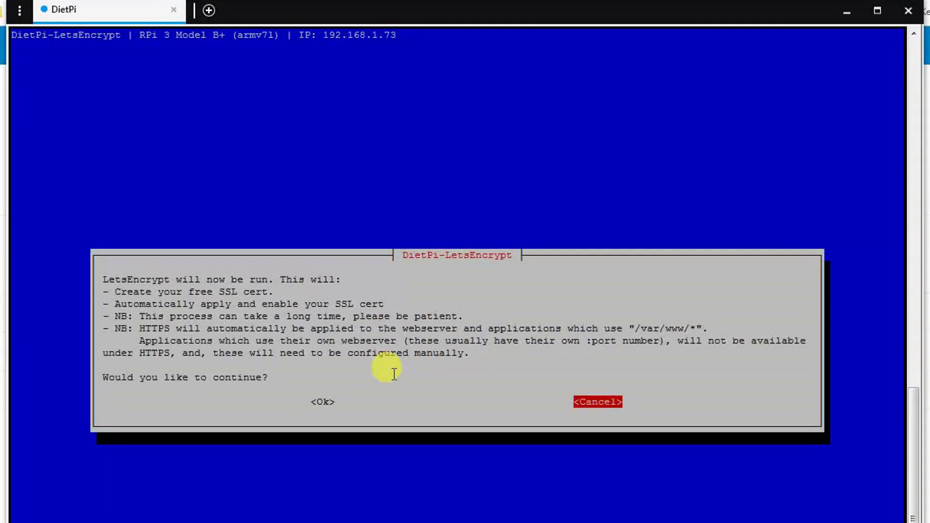
{"action": "left_click", "coordinate": [322, 401]}
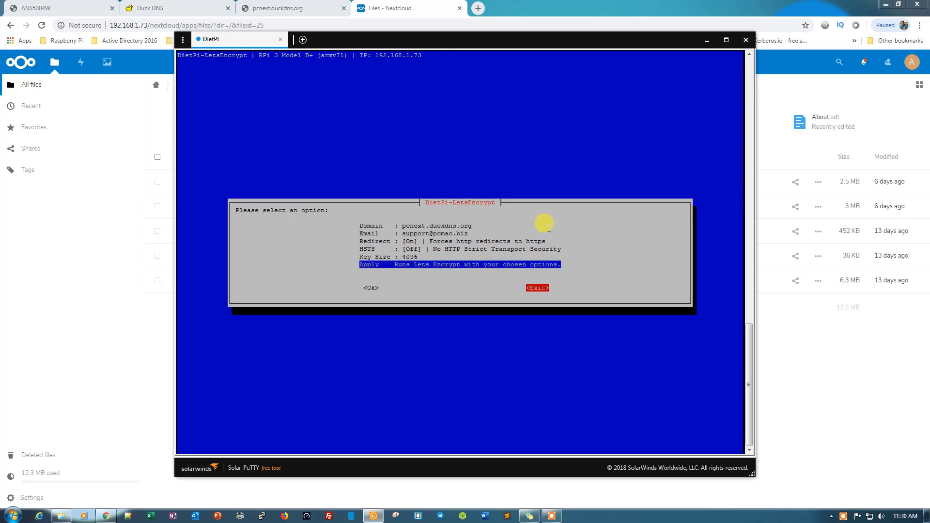
Step: Exit DietPi-LetsEncrypt back to the root shell prompt
{"action": "left_click", "coordinate": [536, 288]}
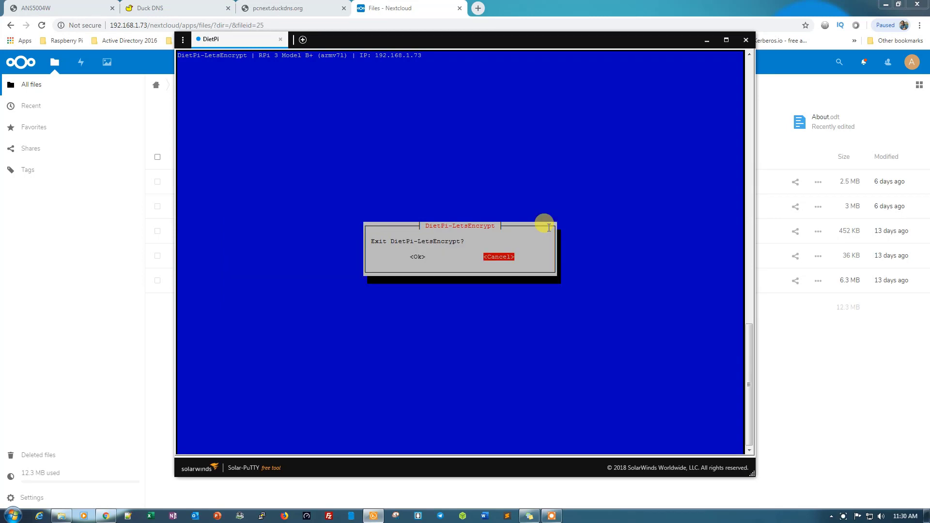
{"action": "left_click", "coordinate": [417, 256]}
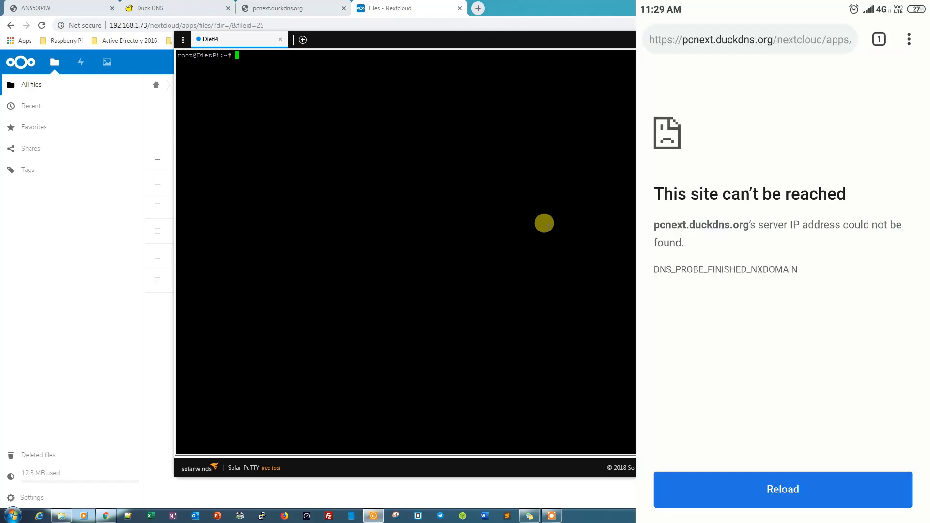
{"action": "left_click", "coordinate": [782, 490]}
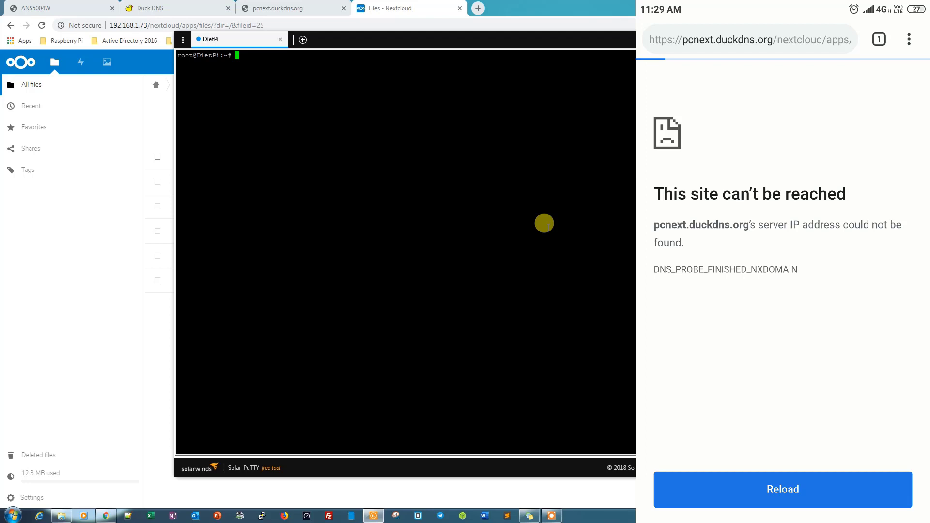
{"action": "left_click", "coordinate": [782, 490]}
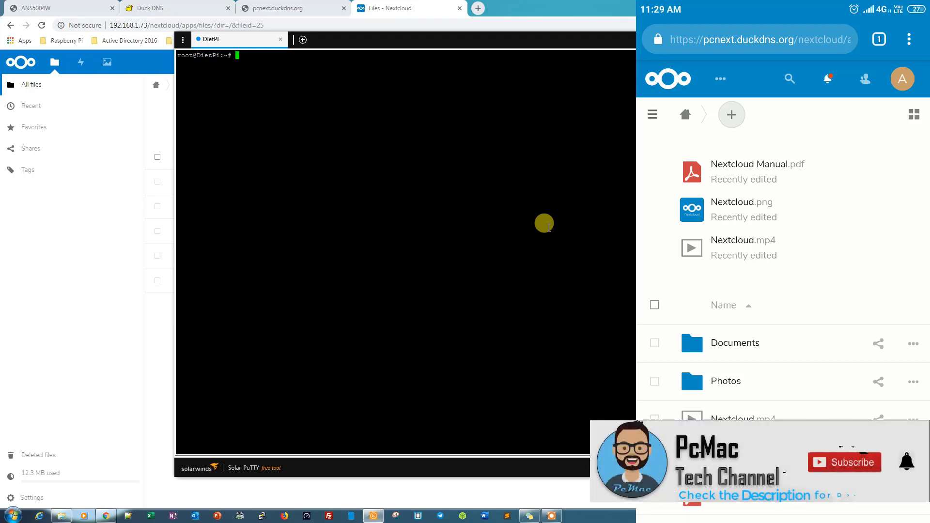
{"action": "left_click", "coordinate": [844, 462]}
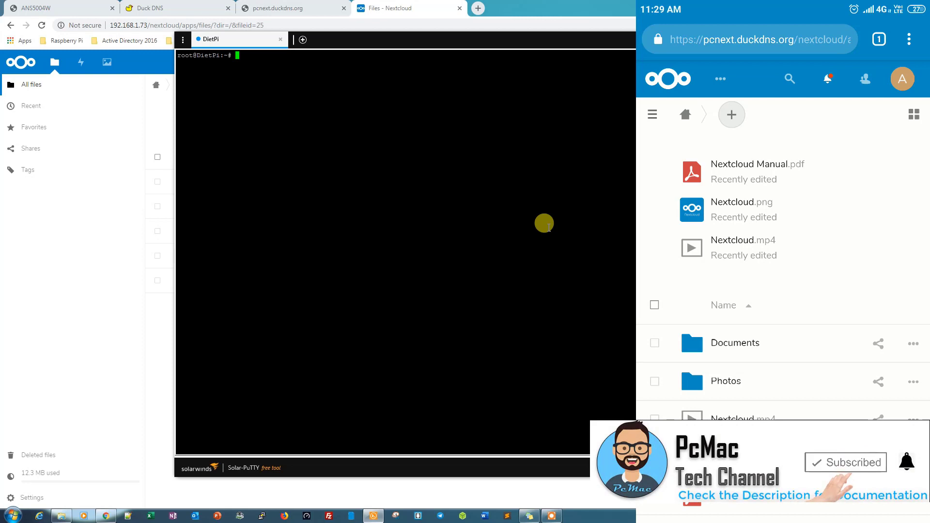